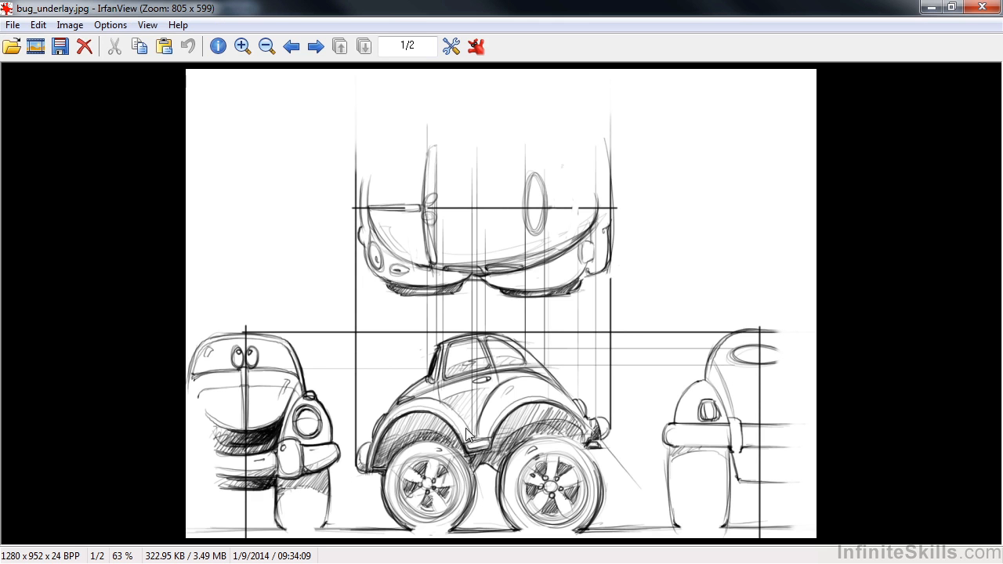
mouse_move(464, 401)
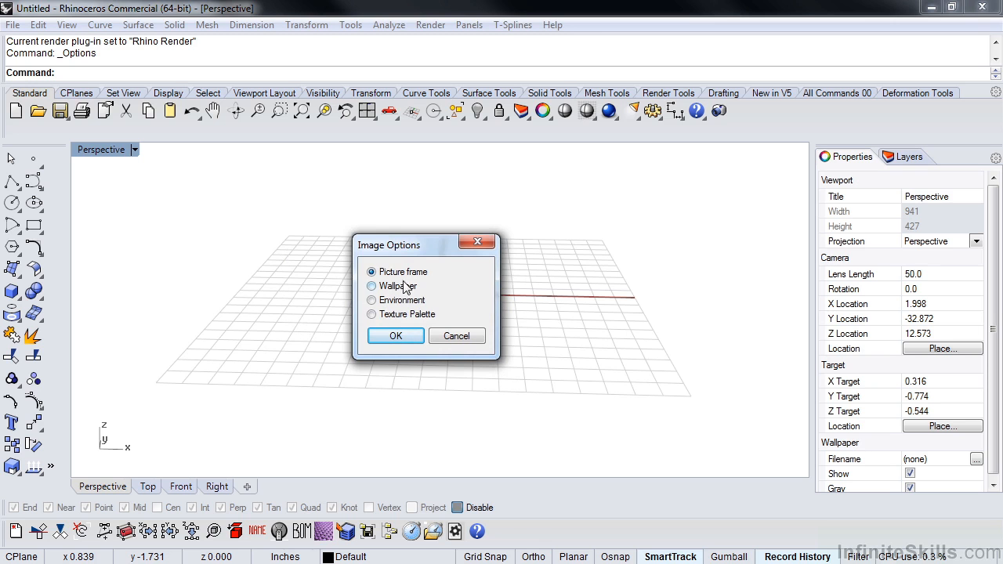
mouse_move(410, 285)
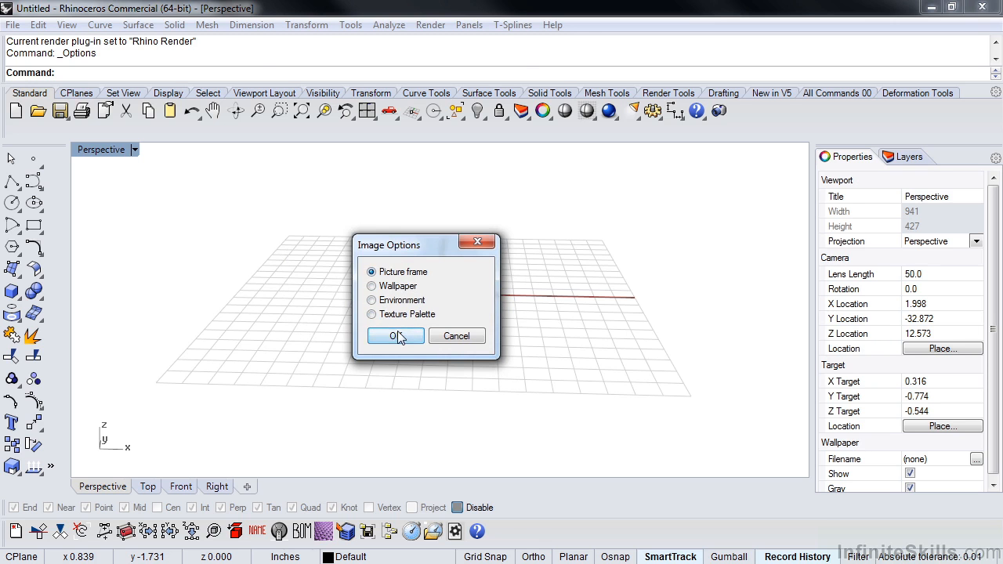
Step: Place the car sketch image as a picture frame surface in the Front viewport
left_click(395, 336)
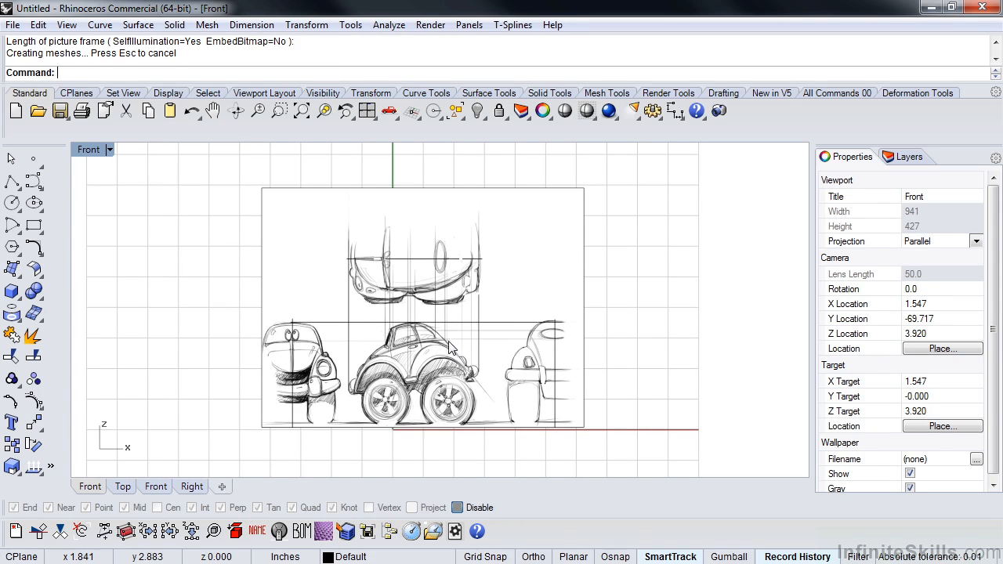
left_click(424, 345)
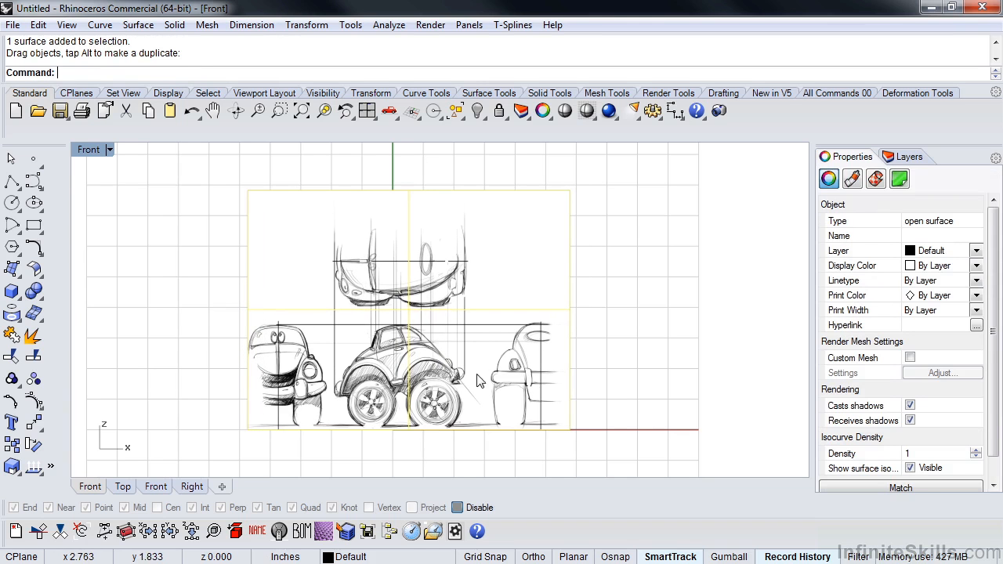
mouse_move(483, 414)
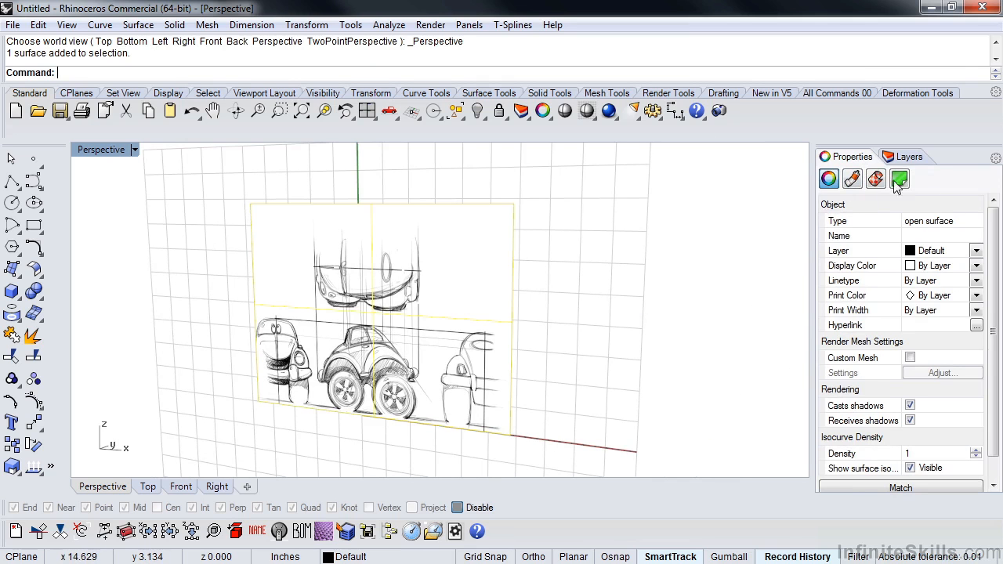
mouse_move(853, 179)
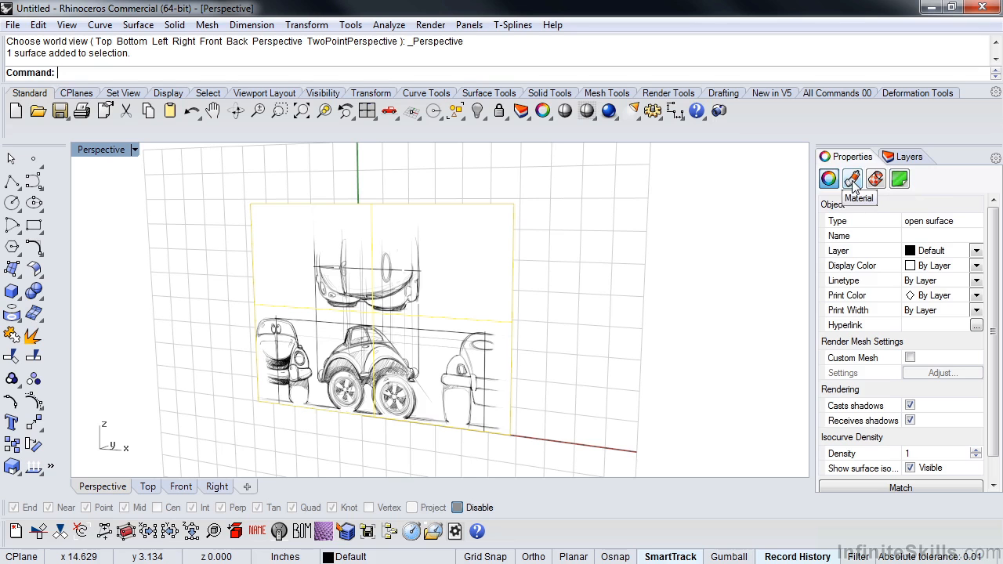
Step: Raise the picture frame material's transparency so the car sketch looks faded
left_click(853, 179)
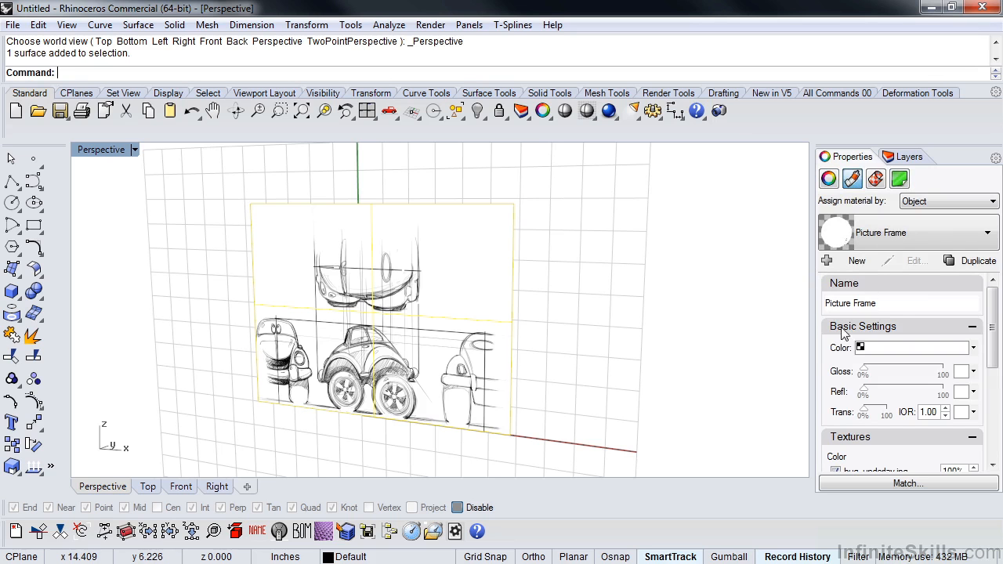
mouse_move(377, 382)
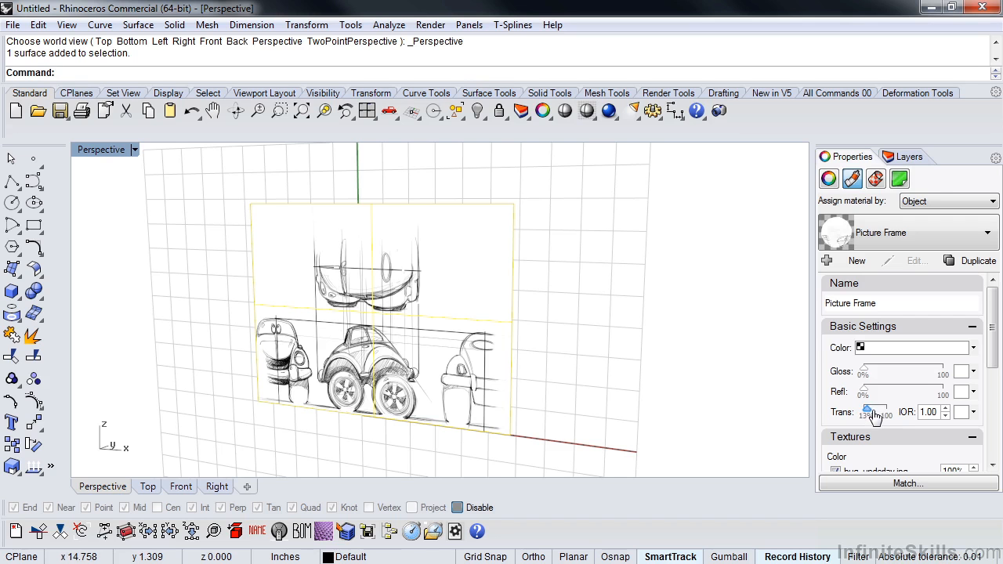
left_click_drag(871, 410, 881, 411)
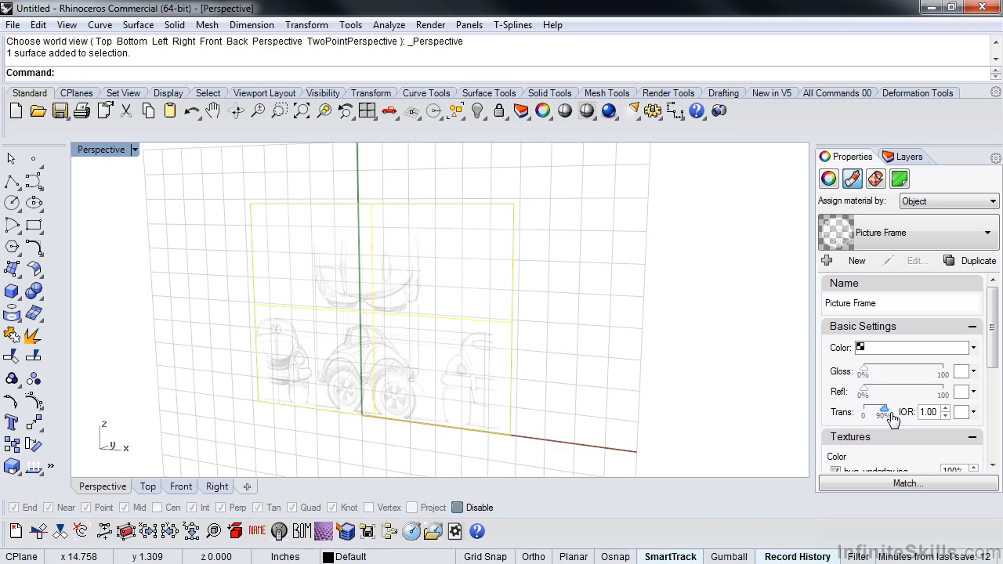
left_click_drag(884, 407, 862, 408)
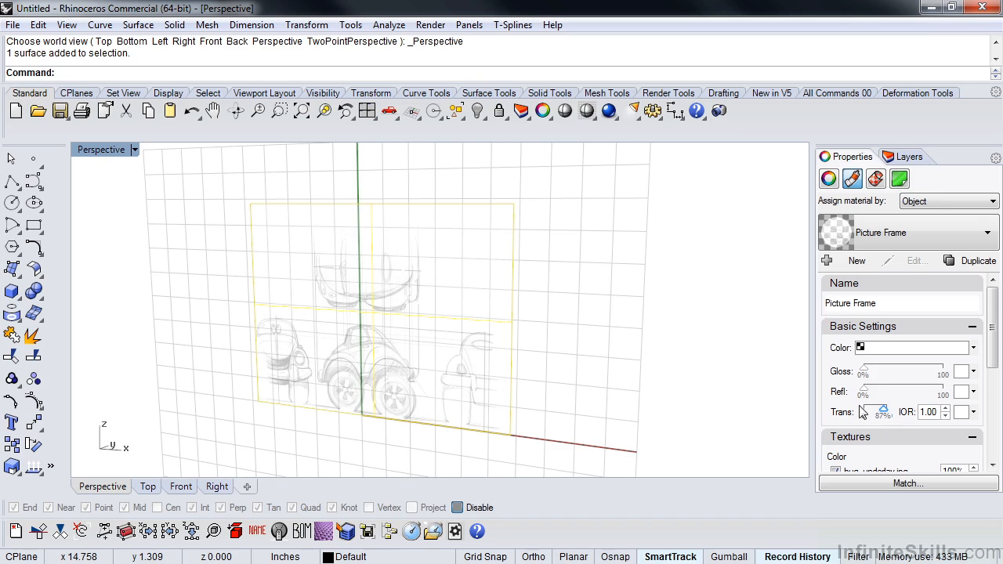
mouse_move(583, 359)
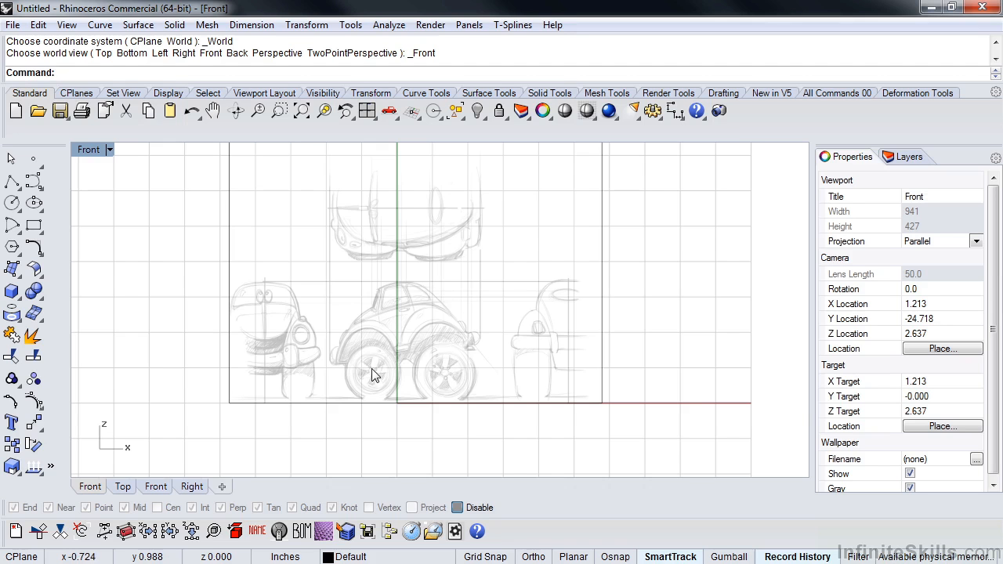
mouse_move(291, 264)
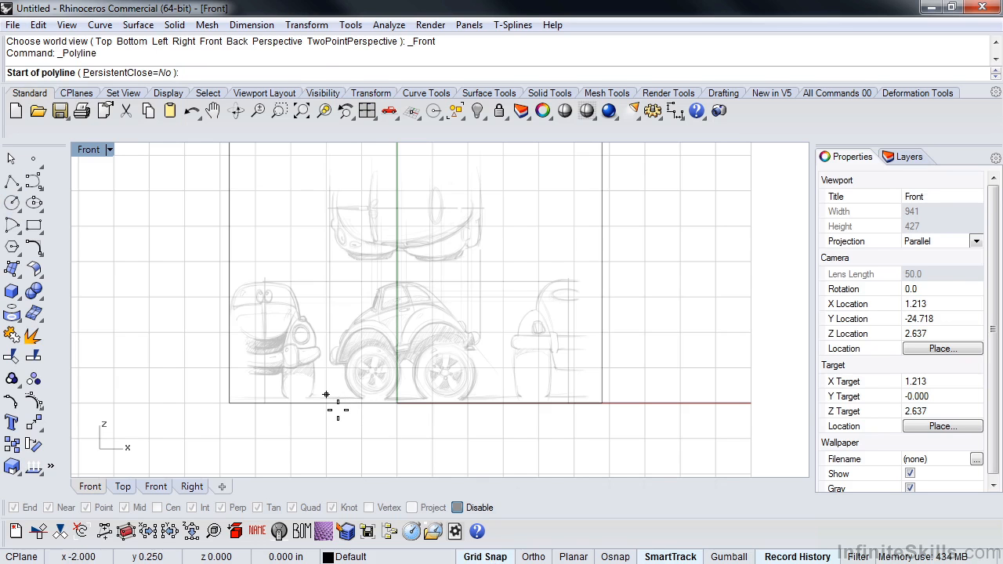
Step: Draw a reference polyline with a 5-inch horizontal segment along the base of the car's wheels
left_click(326, 395)
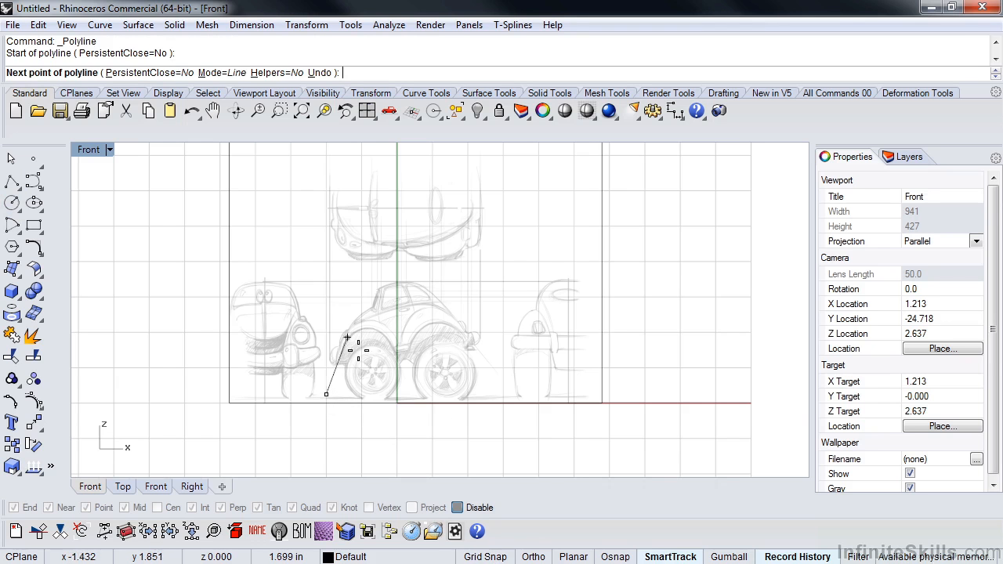
left_click(502, 395)
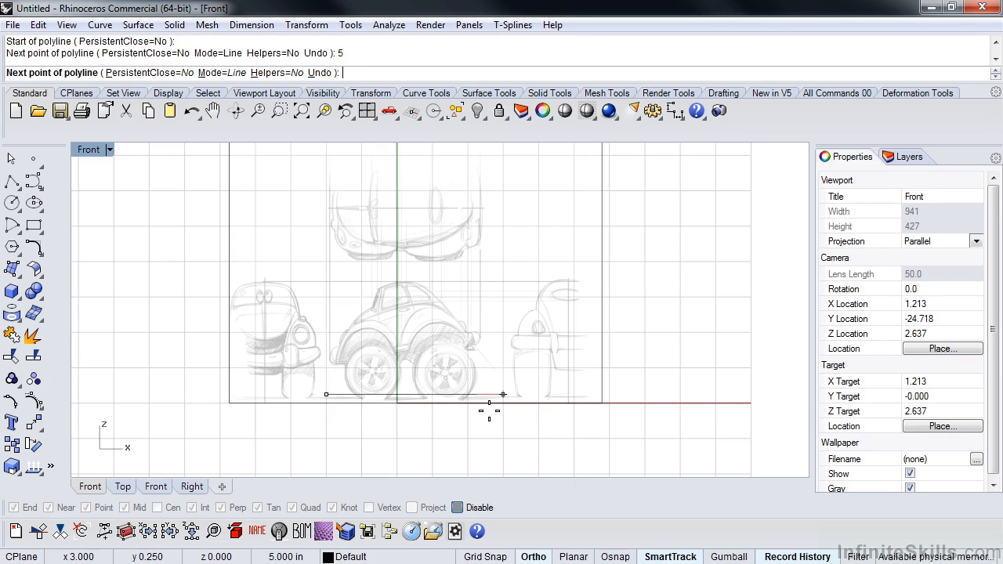
left_click(478, 395)
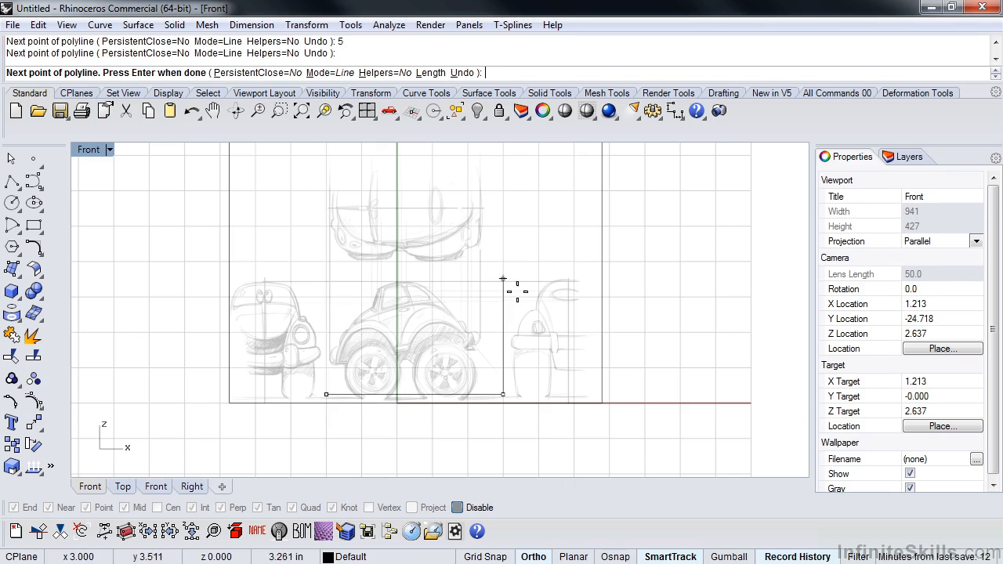
mouse_move(523, 276)
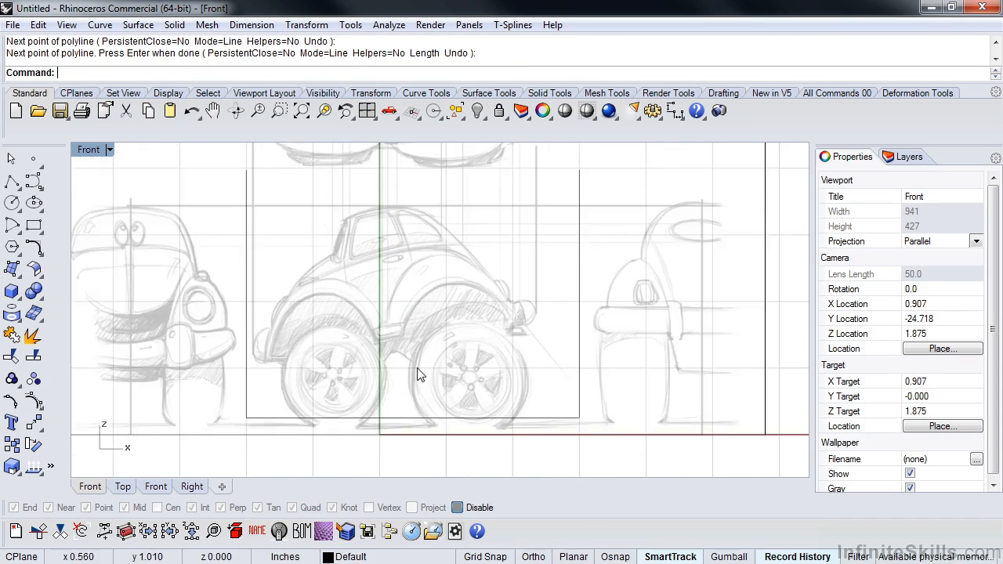
left_click_drag(420, 374, 304, 348)
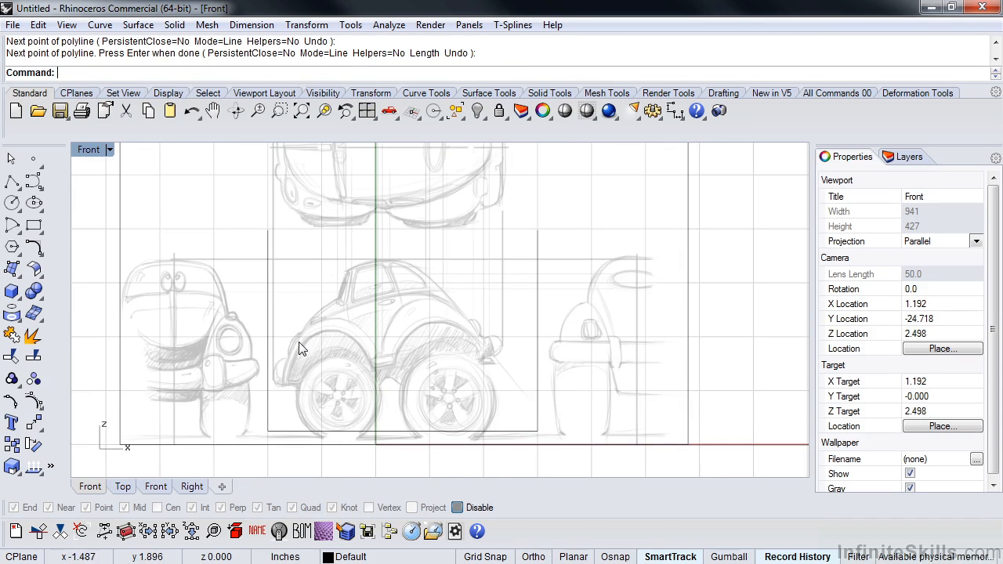
mouse_move(348, 391)
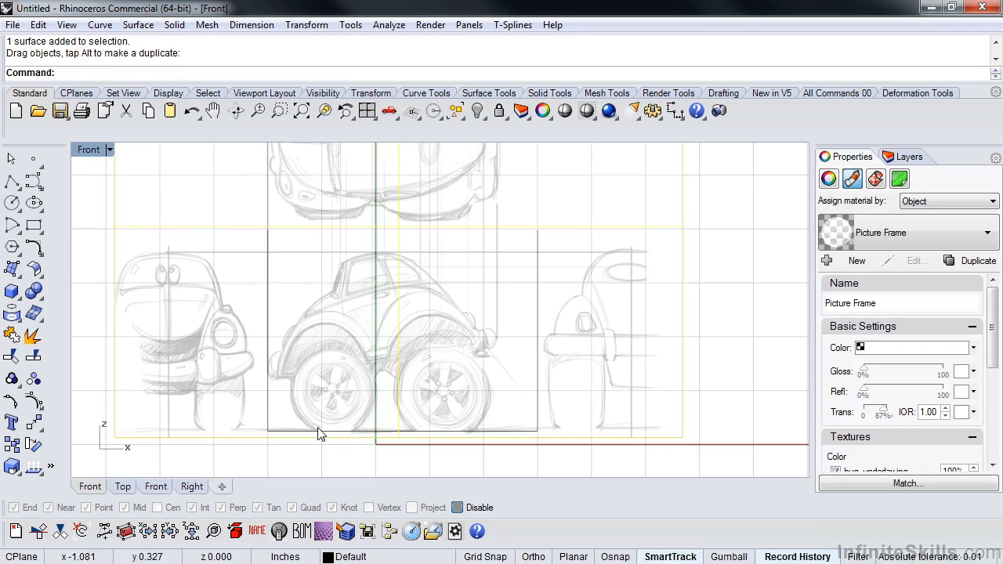
mouse_move(430, 370)
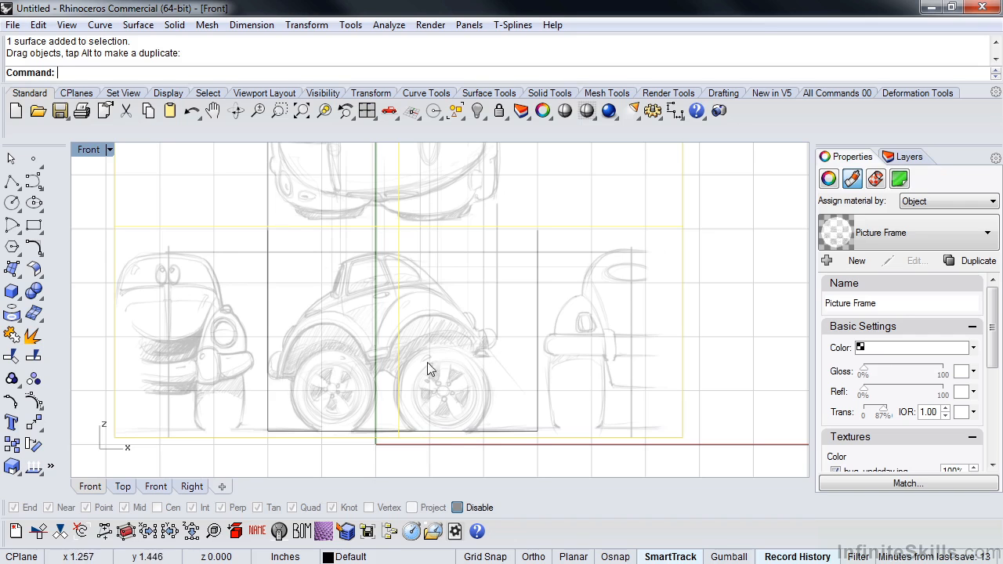
mouse_move(384, 374)
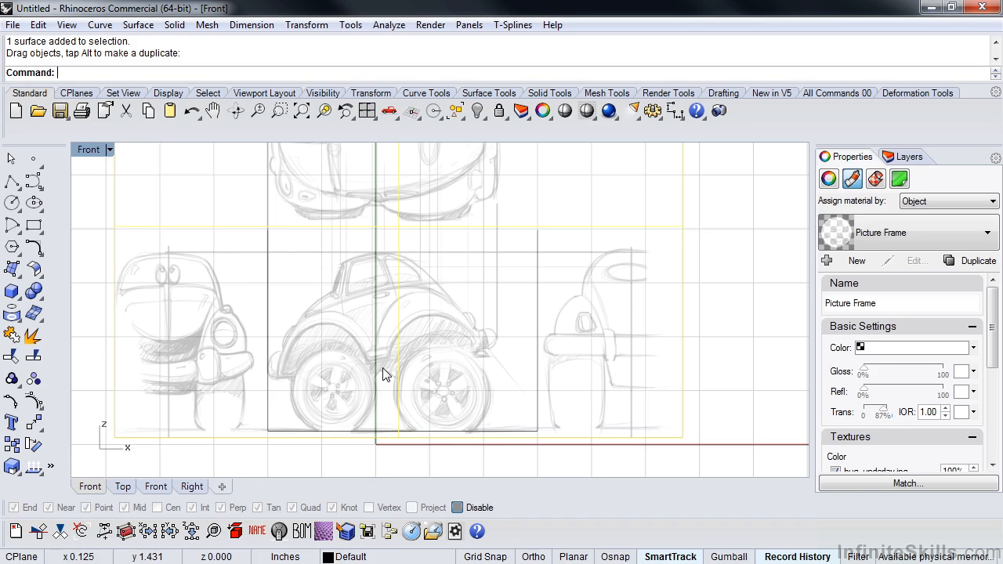
Step: Start the Scale command on the selected sketch picture frame
type("Scale")
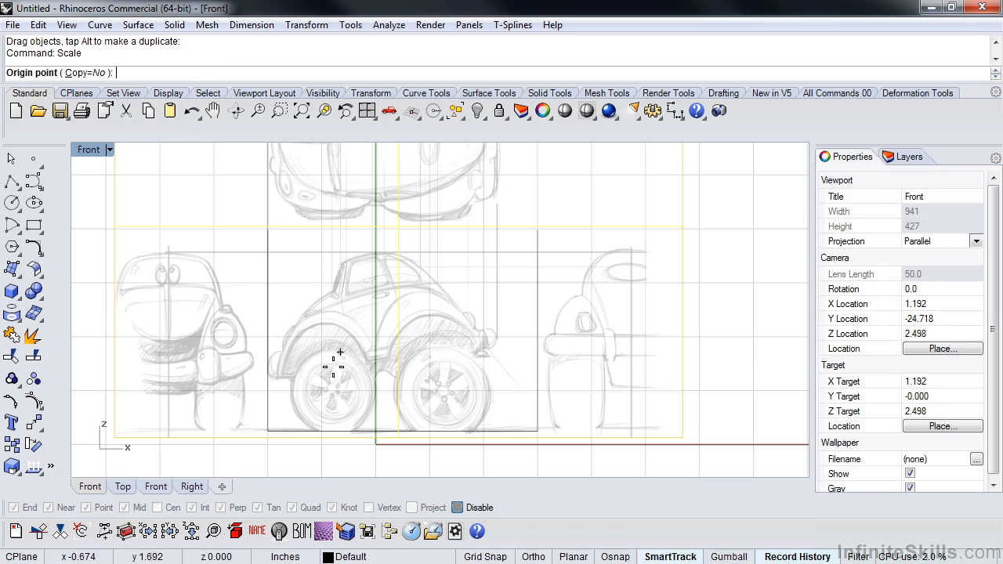
Step: Set the scale origin and reference points so the car matches the 5-inch line
left_click(341, 358)
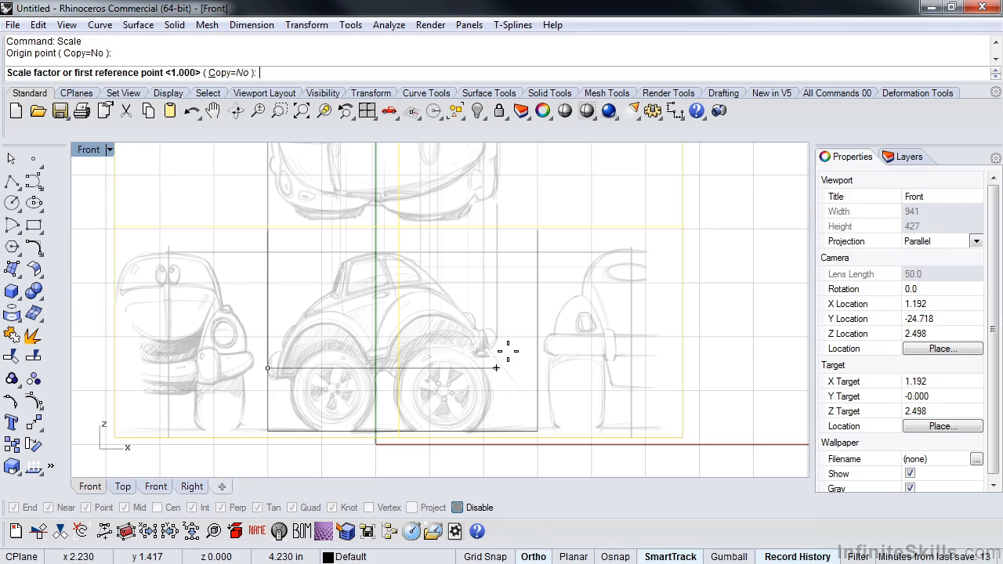
left_click(495, 368)
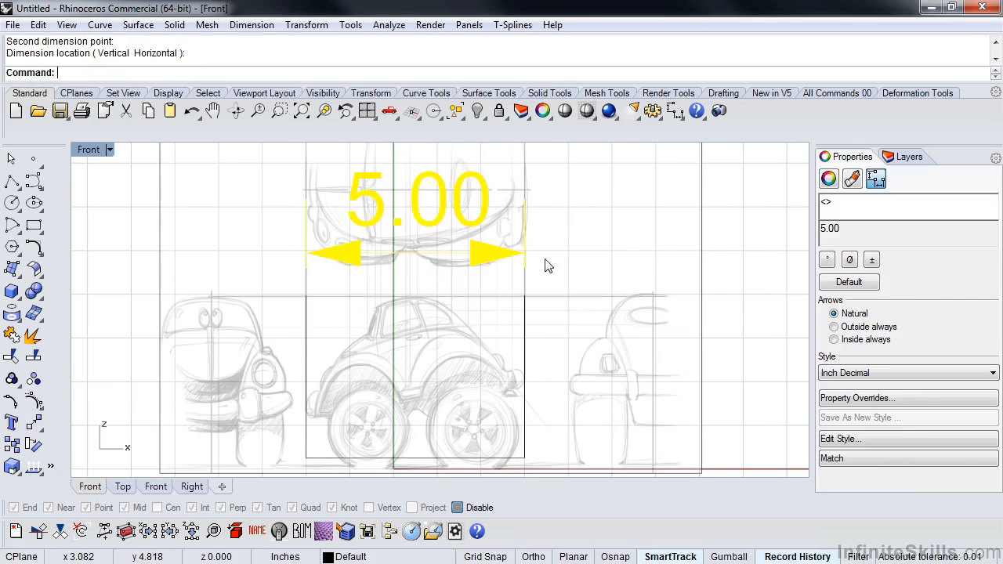
left_click(549, 265)
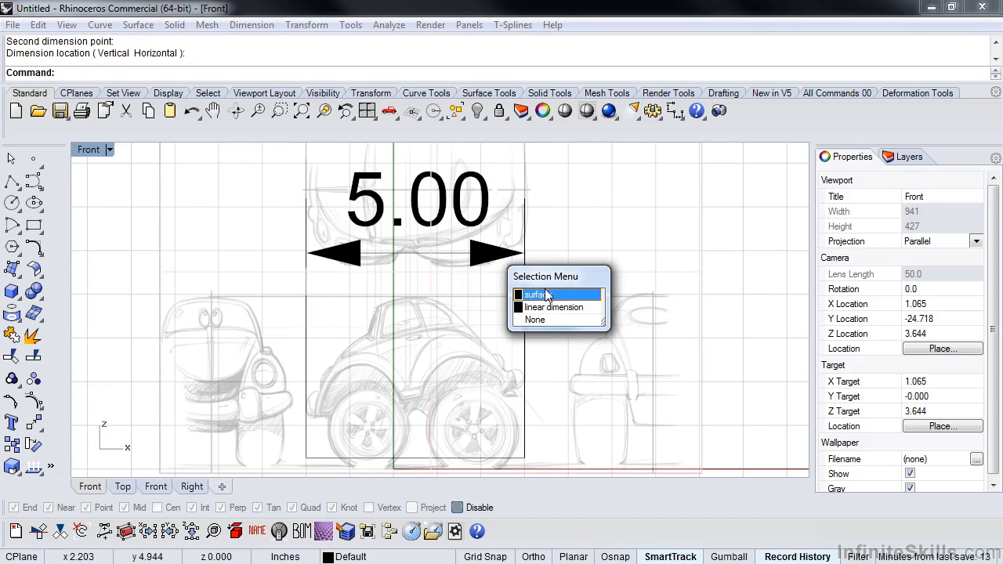
left_click(553, 306)
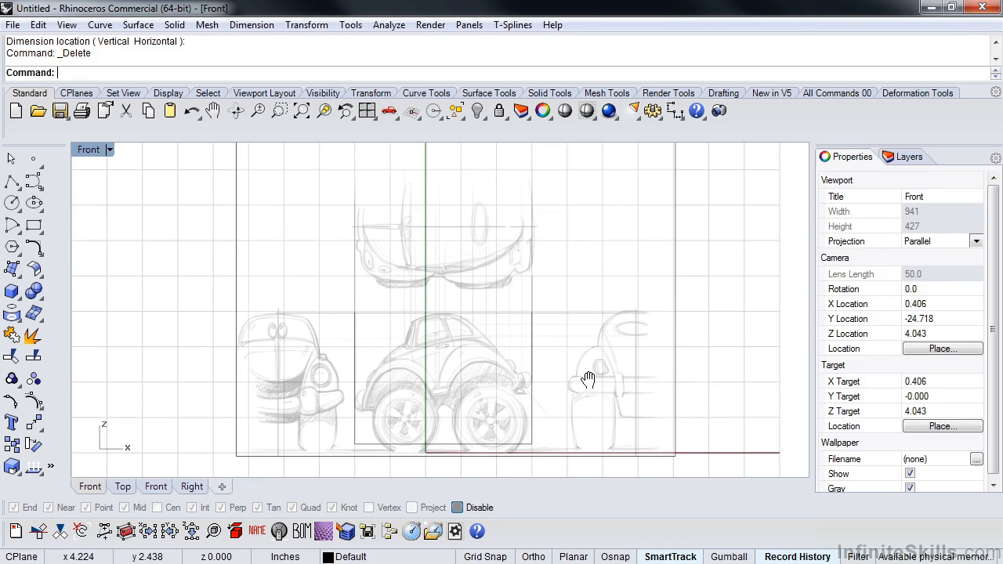
mouse_move(577, 374)
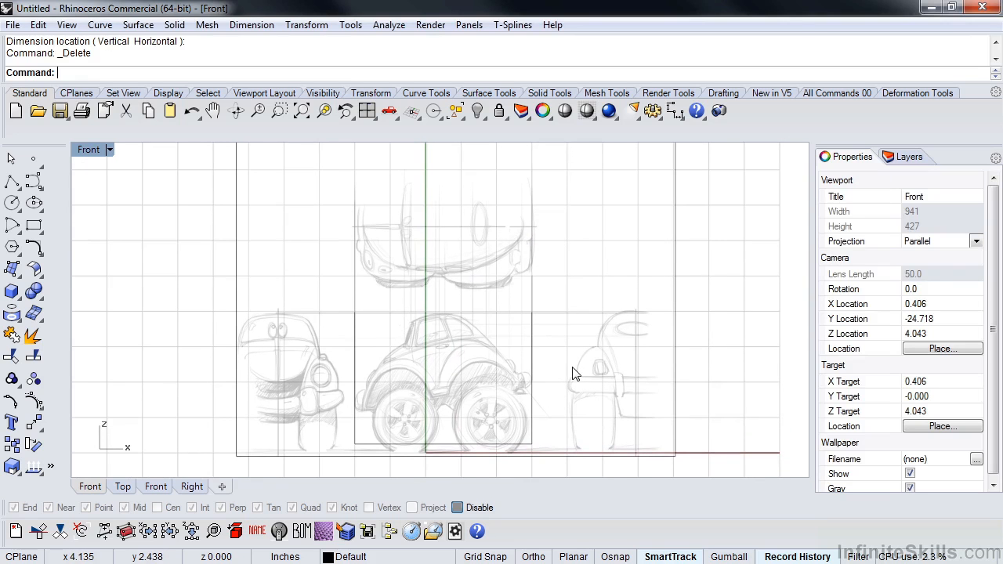
left_click_drag(577, 373, 157, 254)
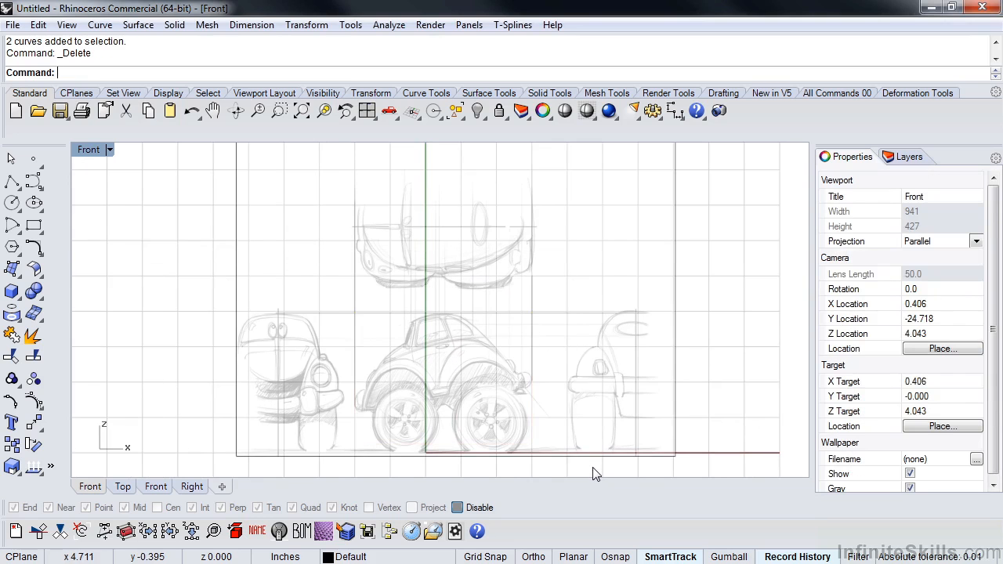
Step: Switch the Front viewport to Perspective to view the sketch picture plane
left_click(103, 485)
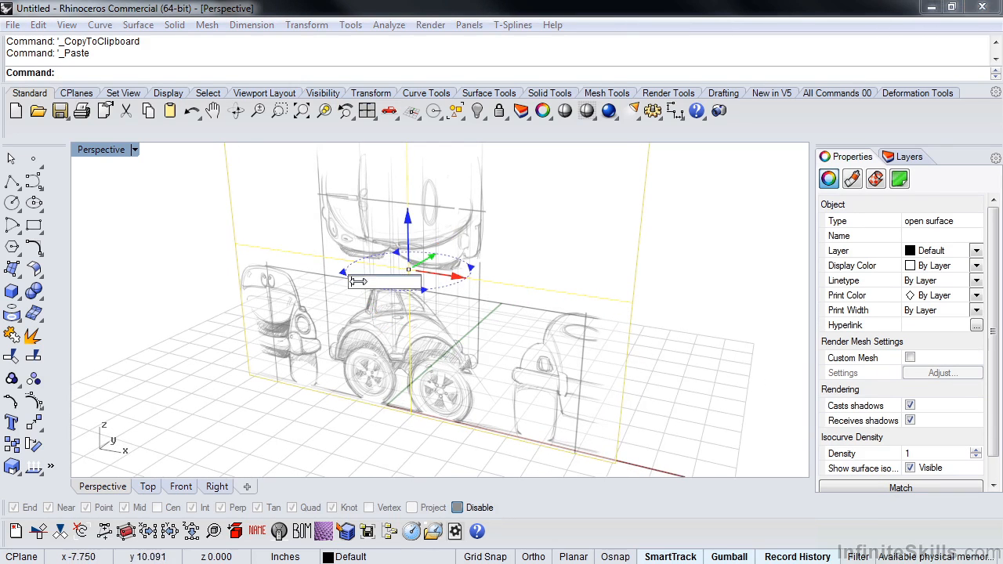
mouse_move(355, 342)
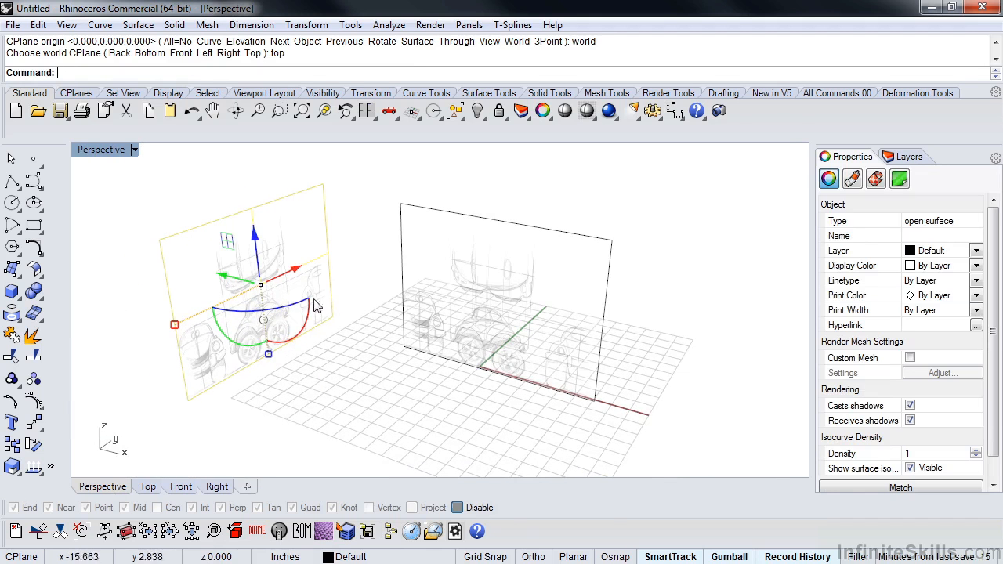
mouse_move(373, 362)
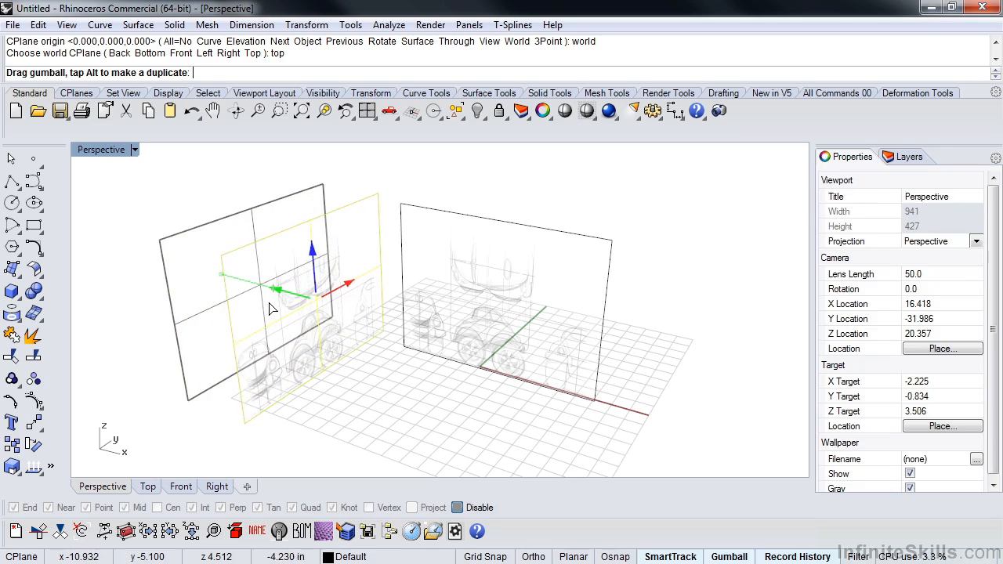
Step: Move the rotated copy out to the left of the front plane and align it with the side sketch
left_click_drag(274, 294, 301, 296)
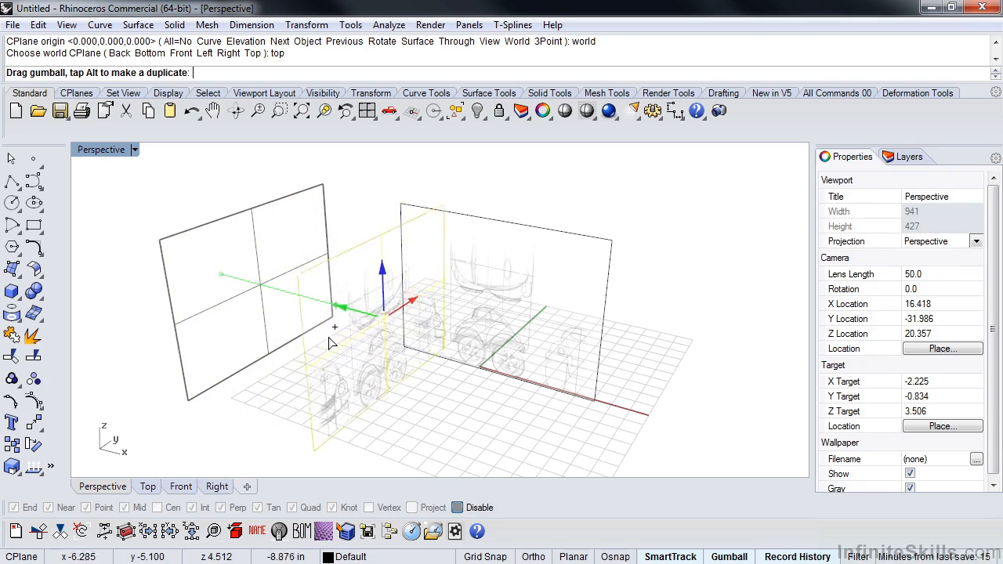
left_click_drag(335, 327, 563, 368)
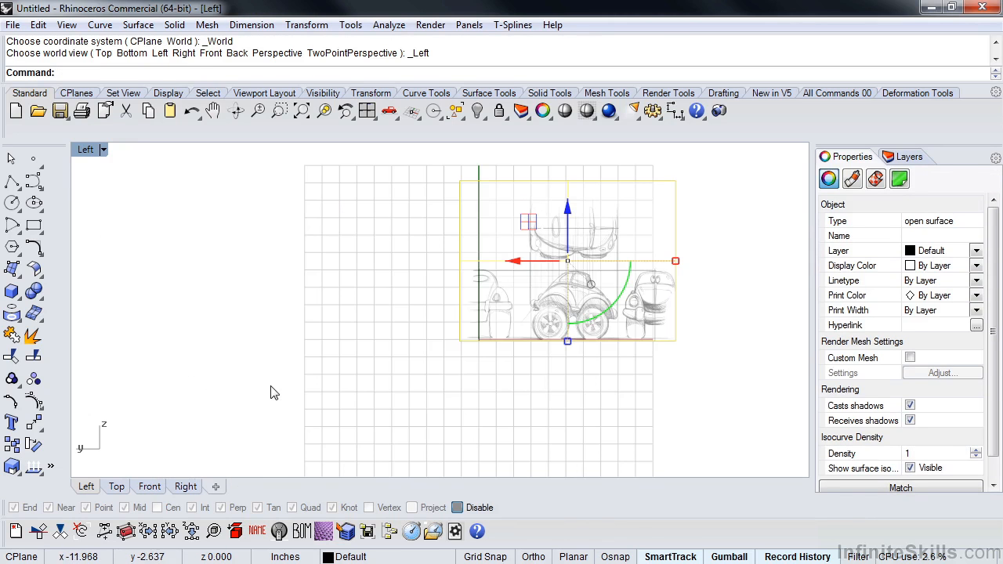
left_click_drag(514, 260, 392, 331)
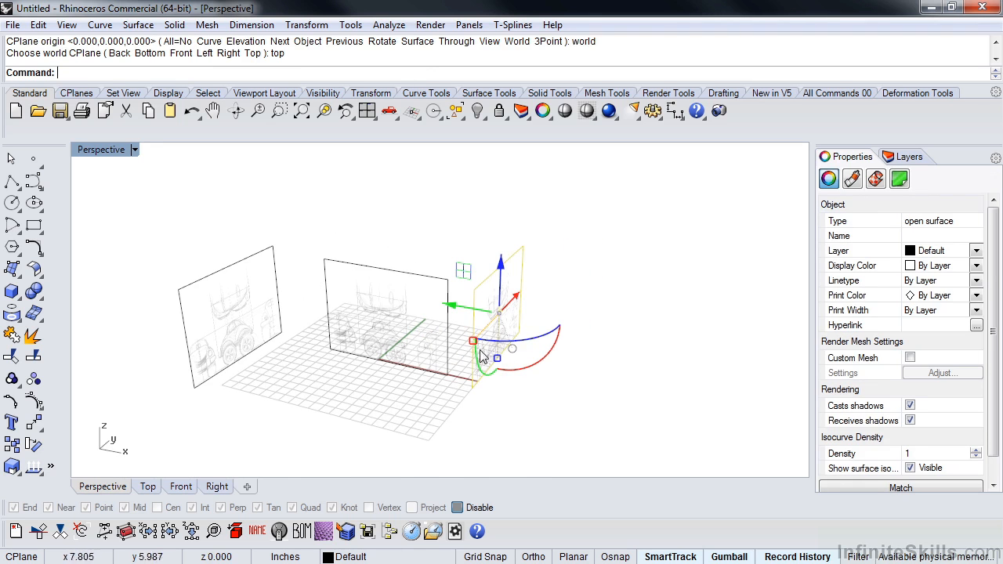
Step: Finish the right side plane, then copy the front plane flat and align it above as the top plane
left_click(384, 378)
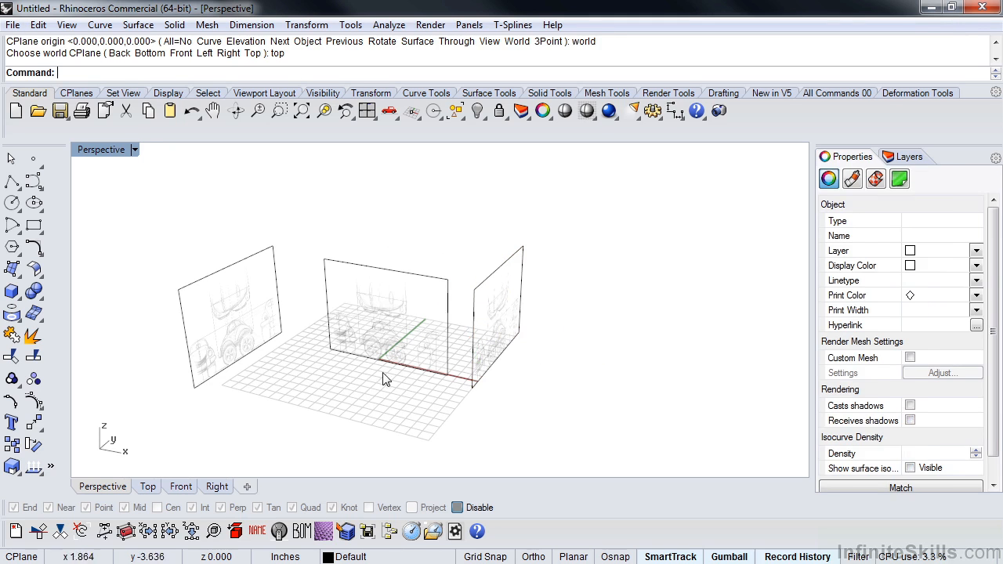
left_click(384, 313)
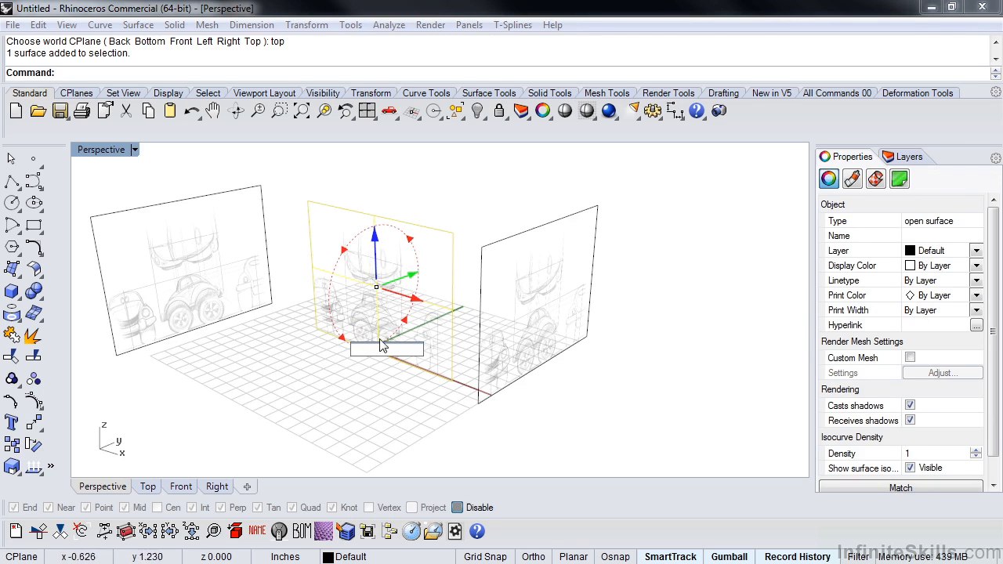
mouse_move(336, 341)
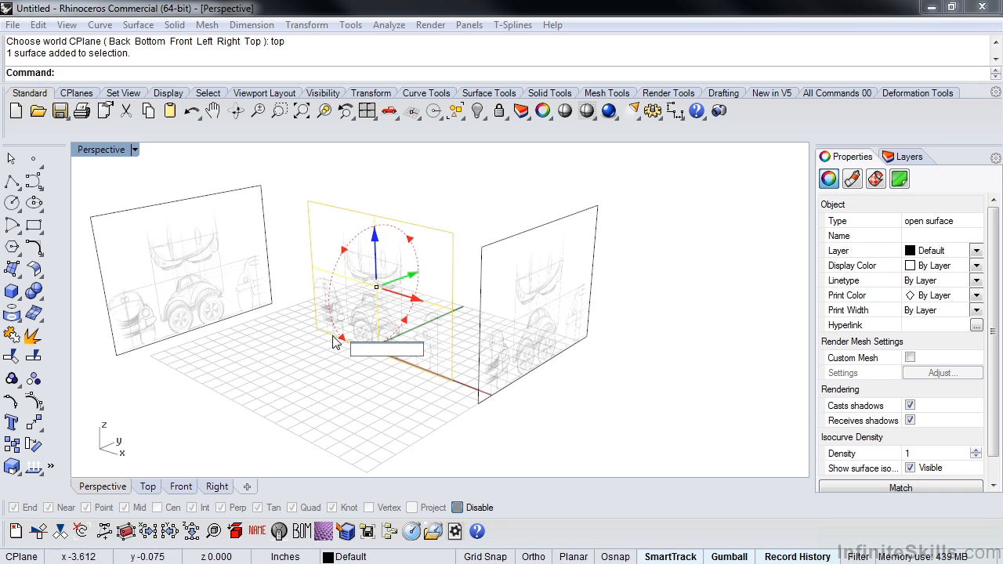
mouse_move(352, 261)
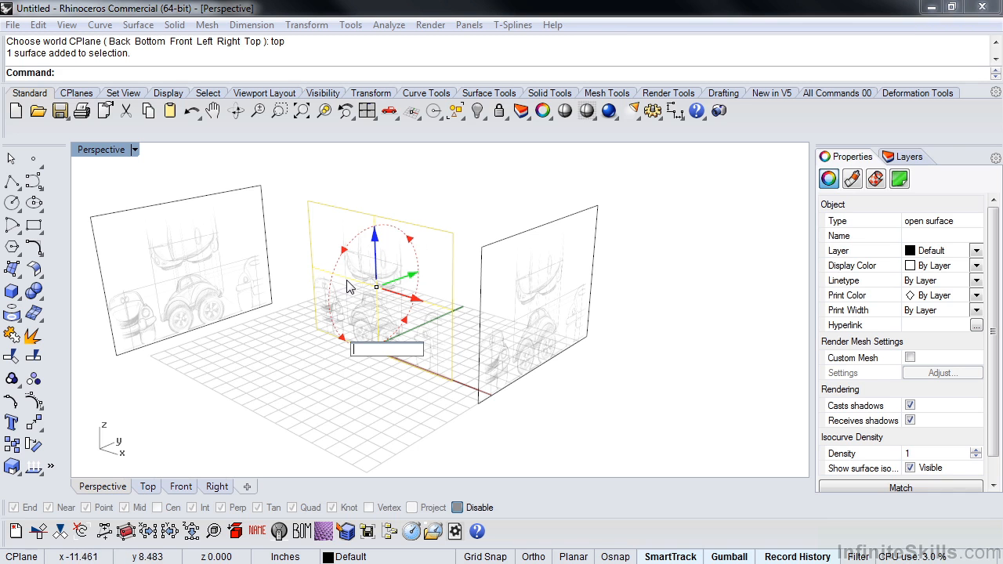
mouse_move(400, 373)
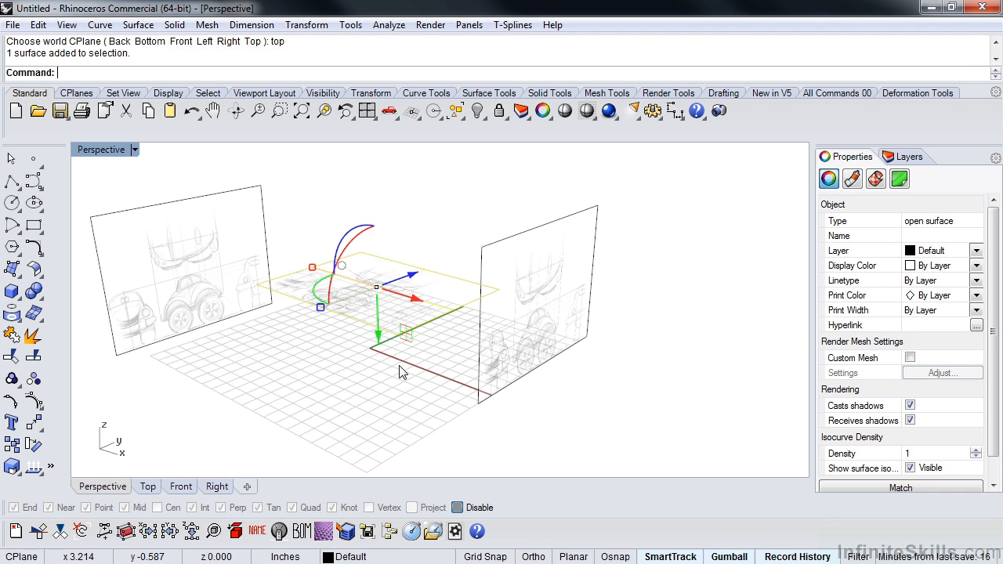
mouse_move(377, 373)
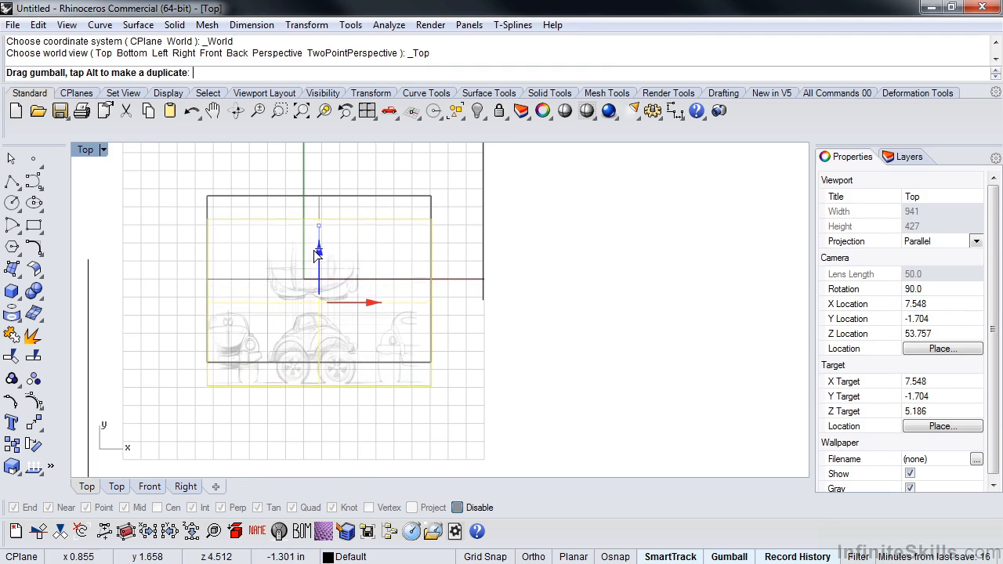
left_click_drag(320, 232, 320, 267)
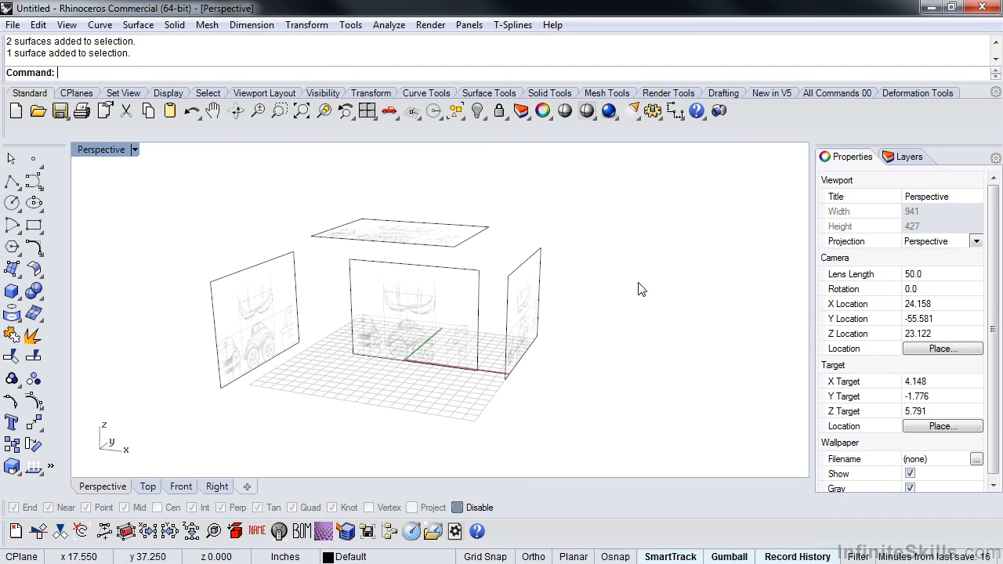
Step: Rename Layer 01 to 'front' and move the front sketch plane onto it
left_click(909, 157)
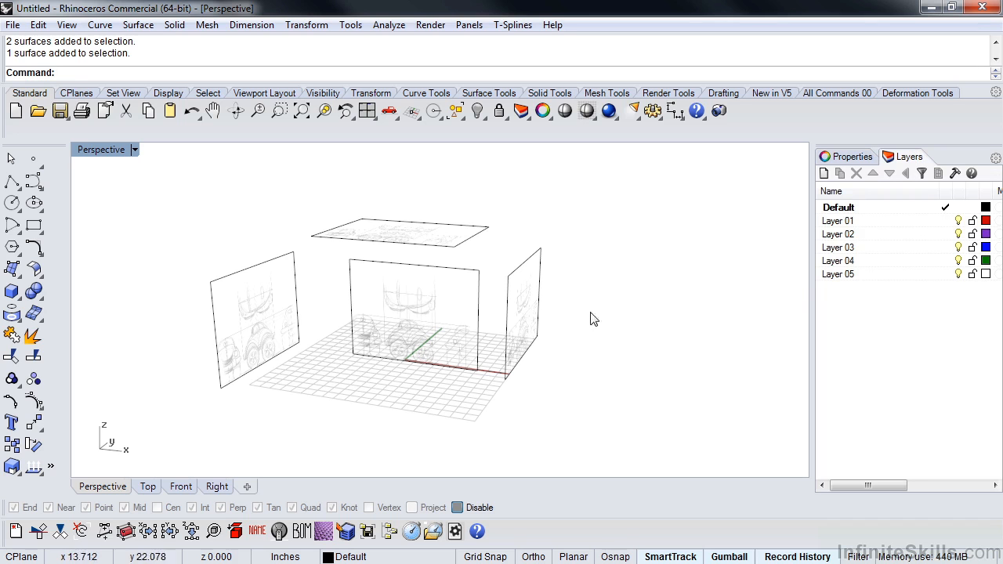
mouse_move(467, 305)
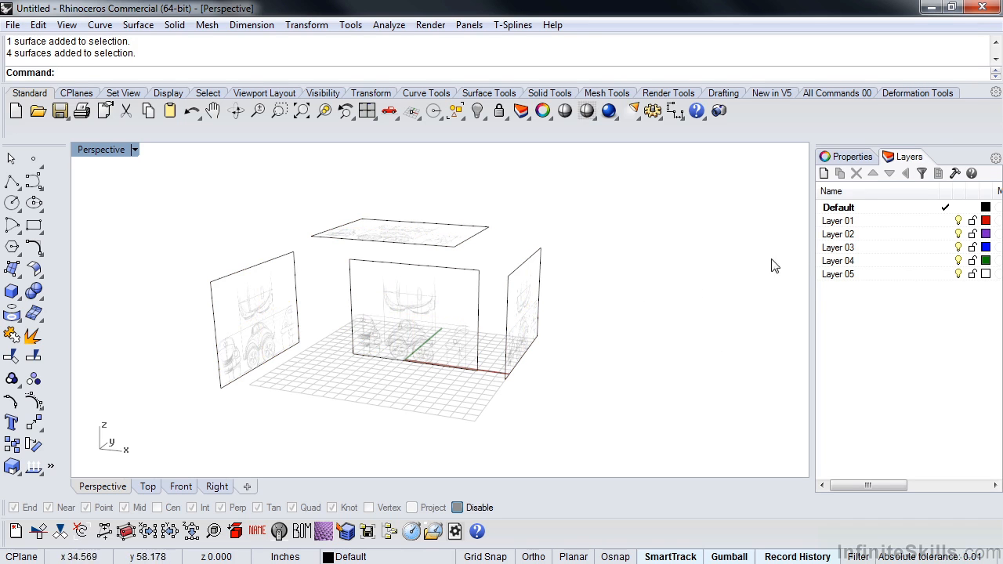
right_click(837, 207)
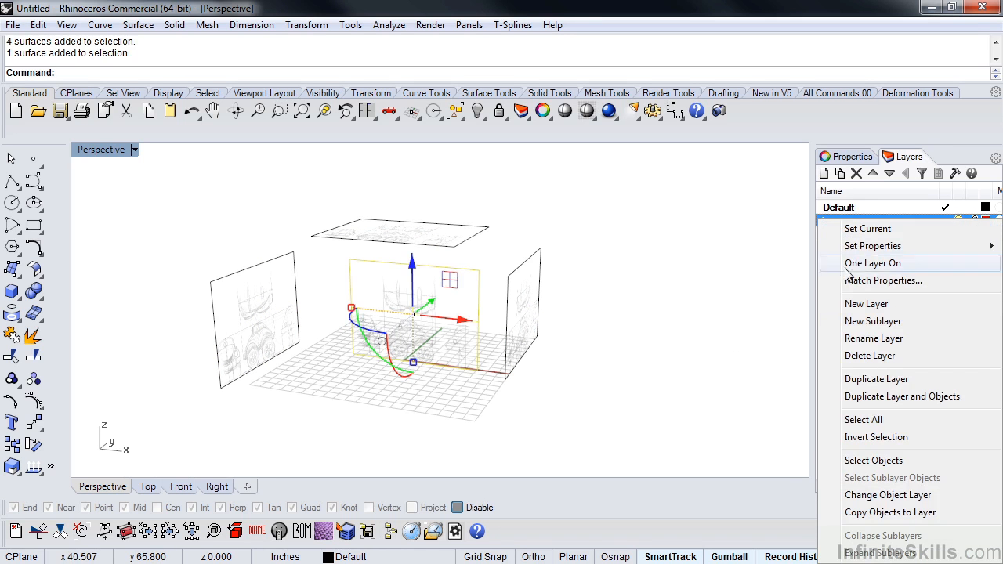
left_click(887, 495)
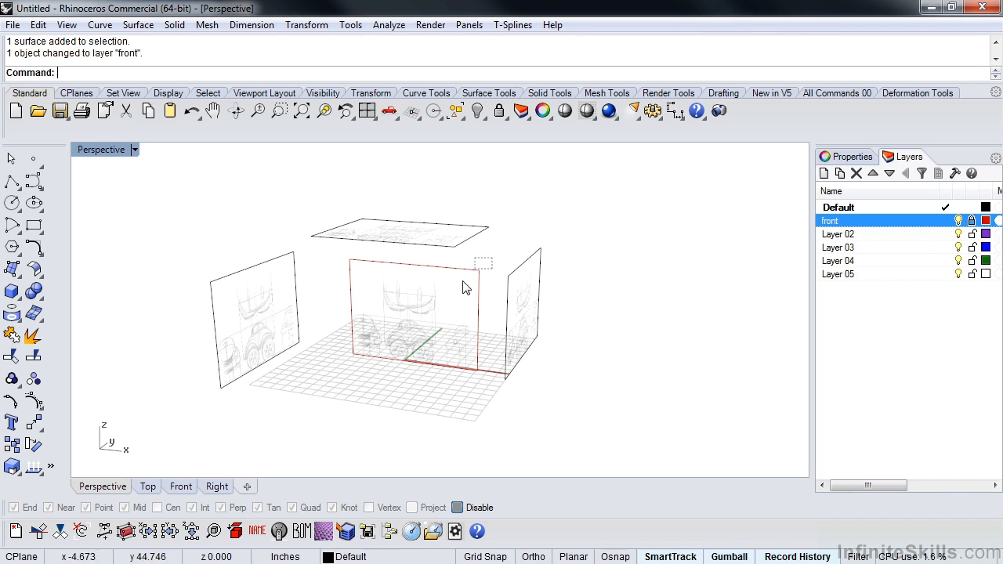
Step: Rename Layers 02–04 to 'top', 'right' and 'left' and move each matching plane onto its layer
right_click(829, 219)
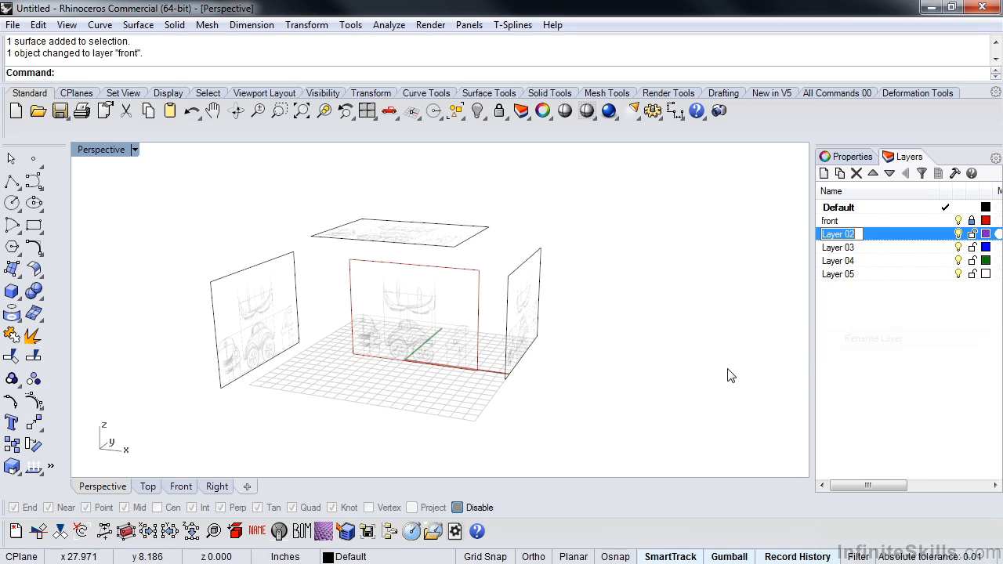
type("top'")
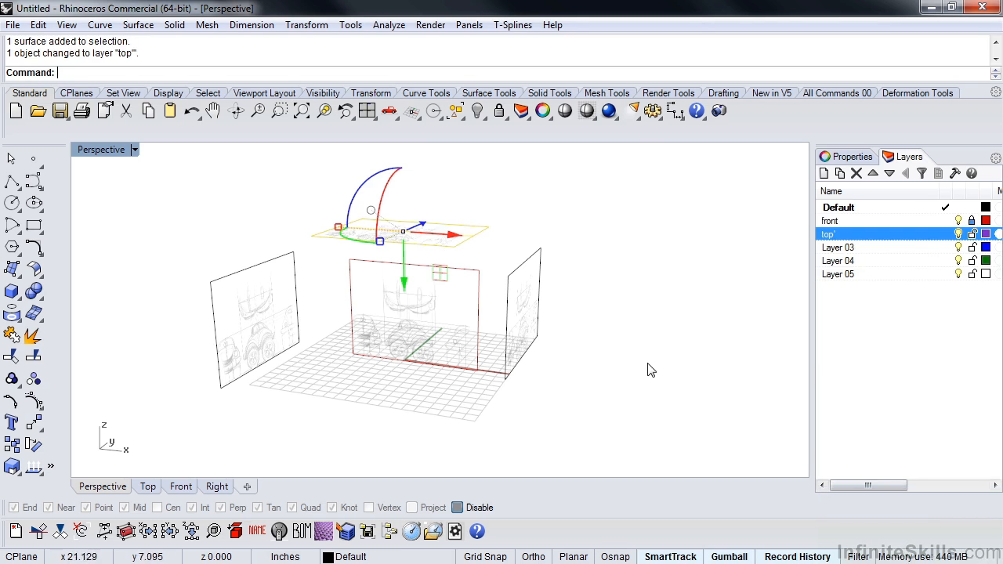
right_click(828, 234)
type("left")
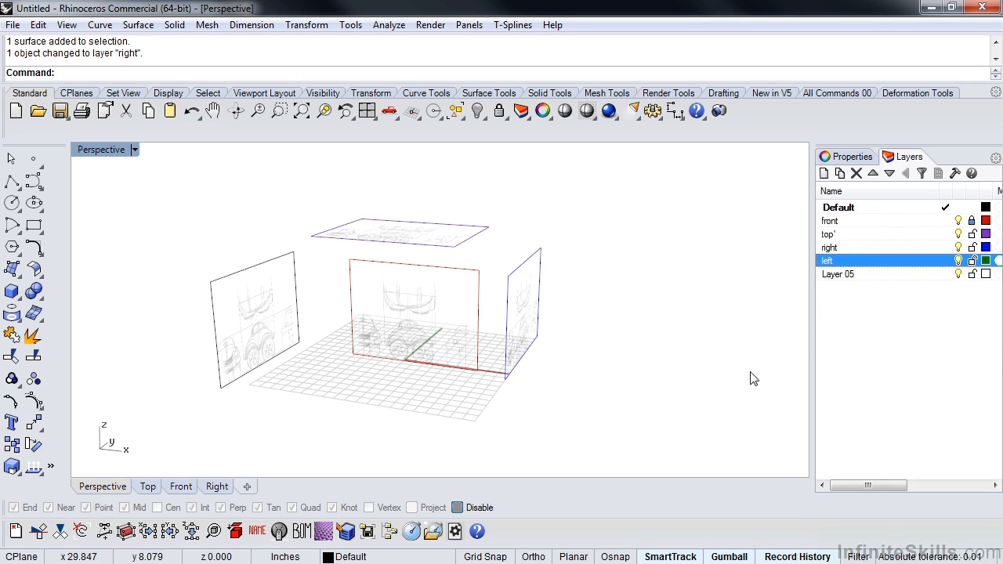
right_click(827, 261)
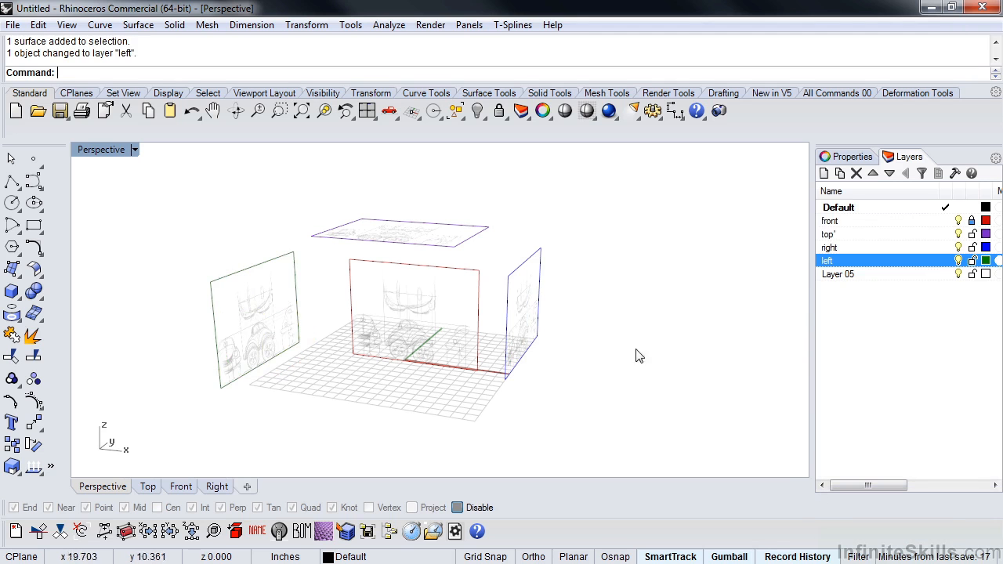
Step: Lock the front, top, right and left sketch-plane layers so the underlays can't be moved
left_click(831, 221)
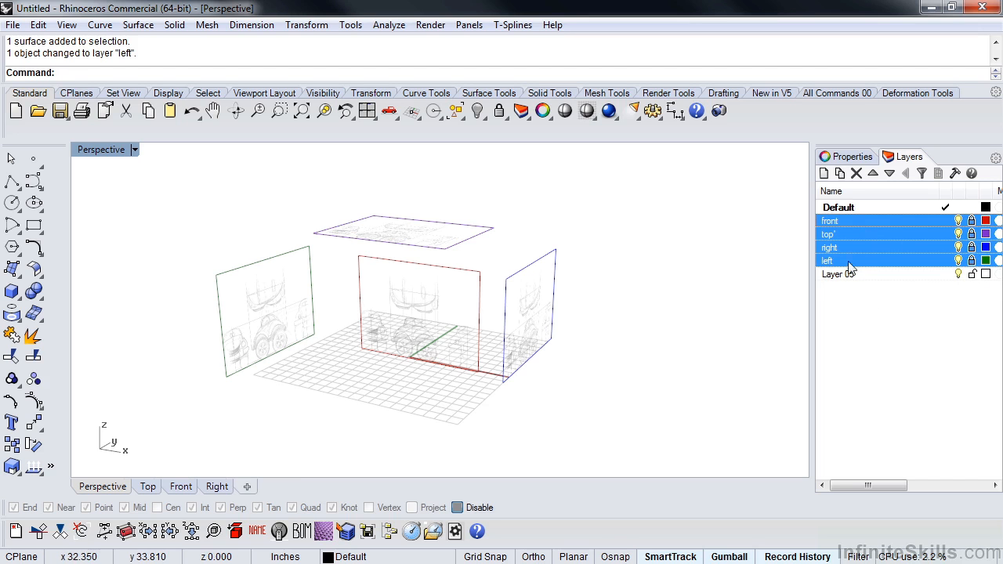
left_click(829, 221)
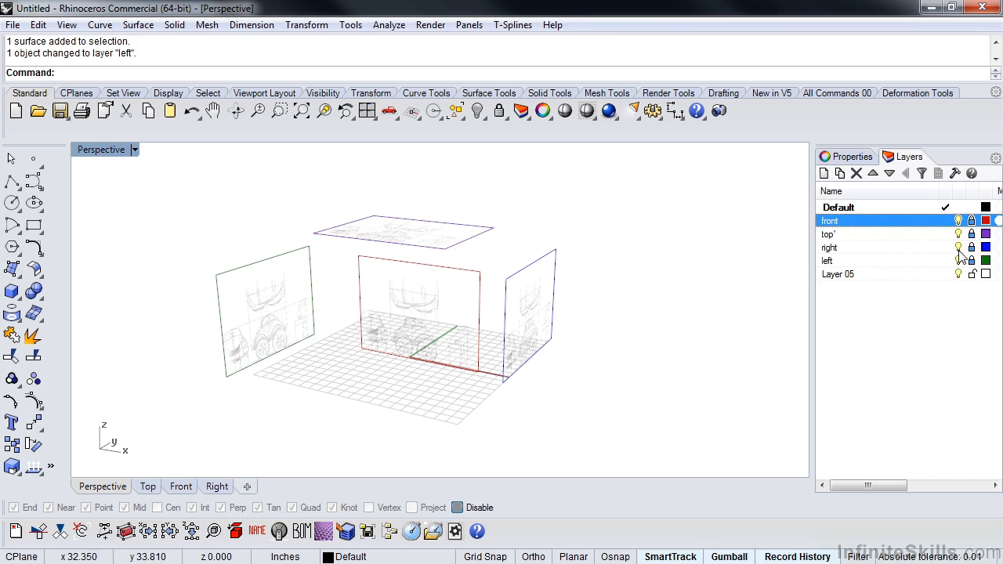
left_click(827, 233)
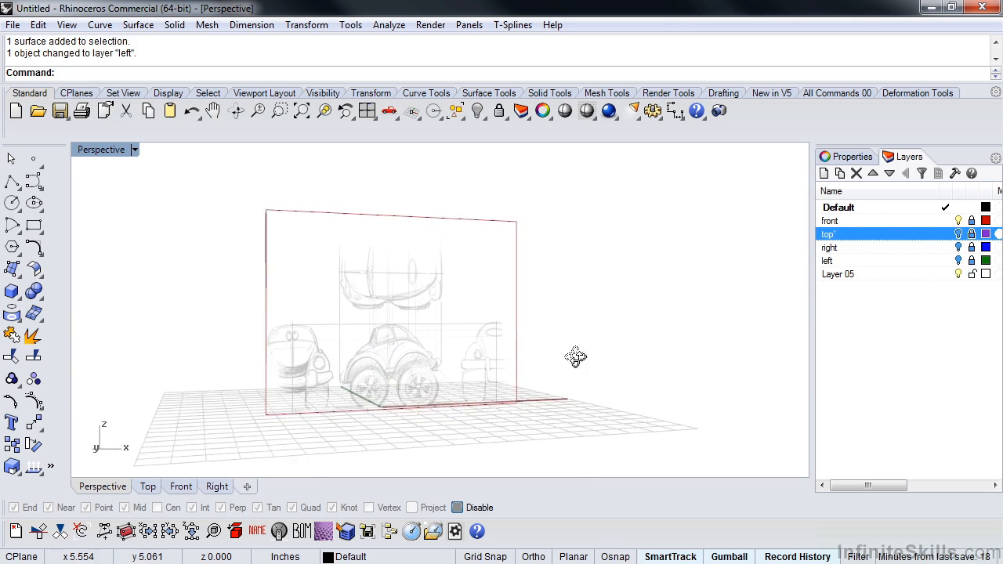
left_click_drag(577, 357, 581, 389)
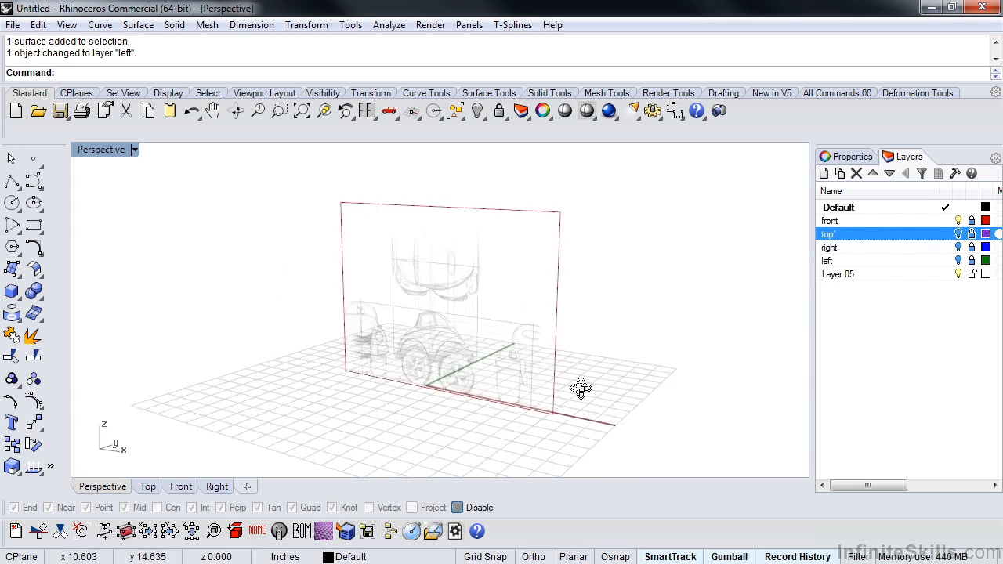